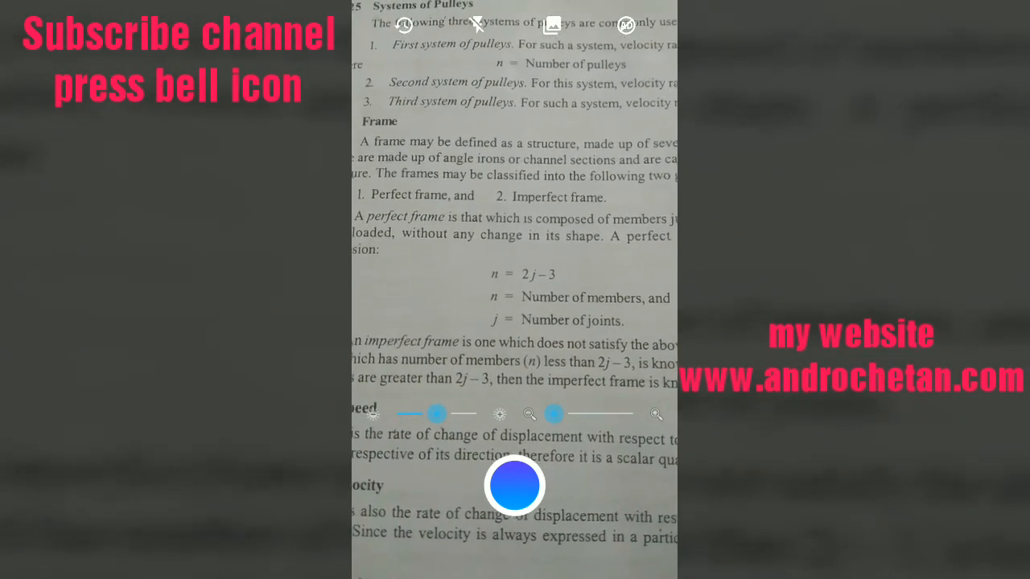
# Scroll the scanner view while capturing the pulley systems textbook page.
pyautogui.scroll(-3)
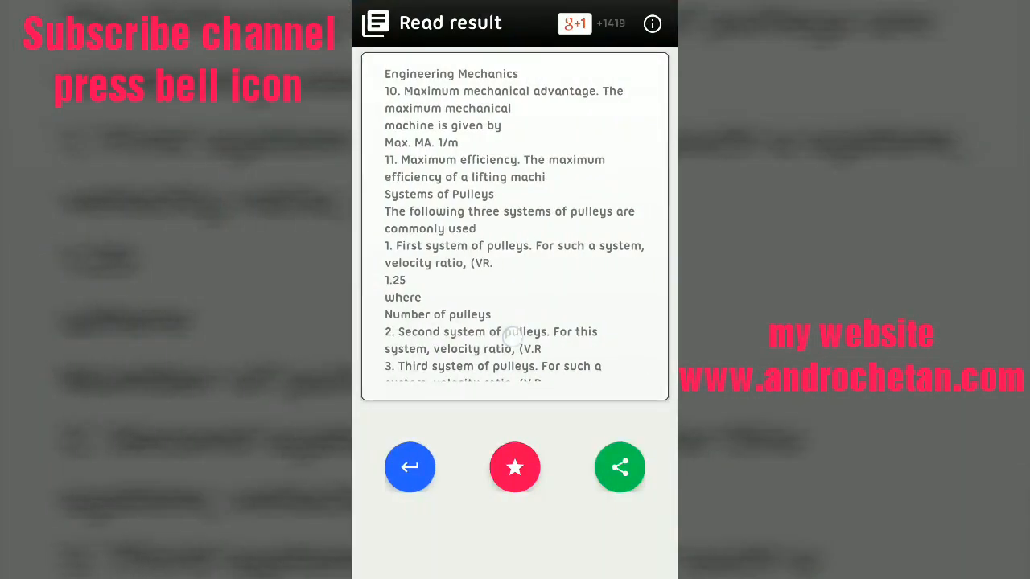
# Review the recognised text through frames, speed and velocity, copy it, and go home.
pyautogui.scroll(-3)
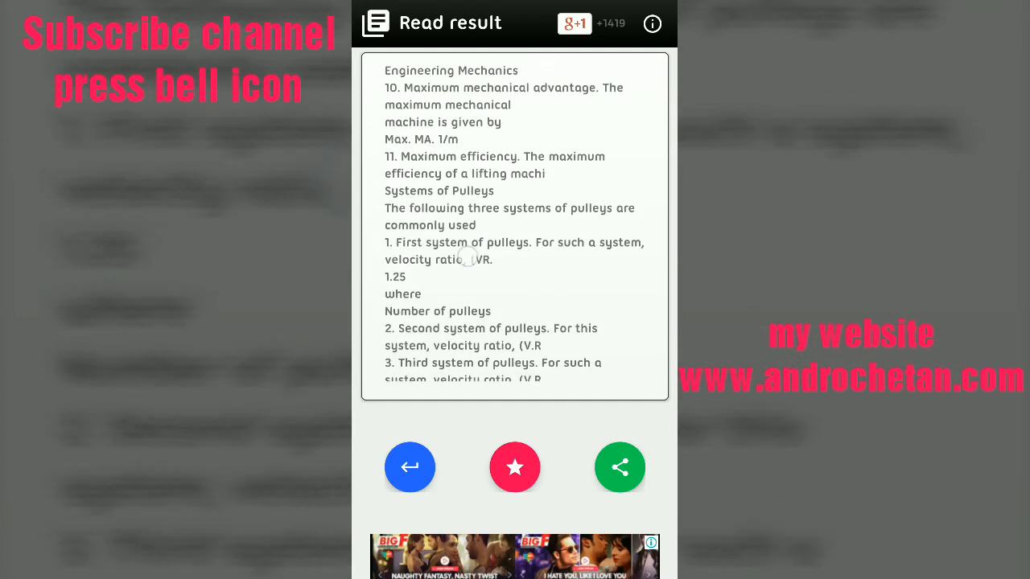
pyautogui.scroll(-3)
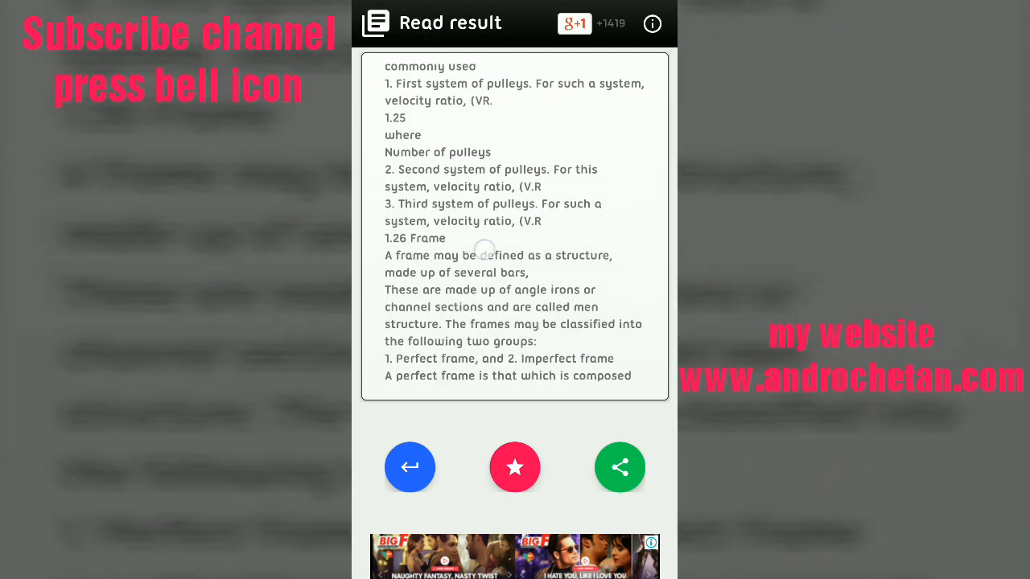
pyautogui.scroll(-3)
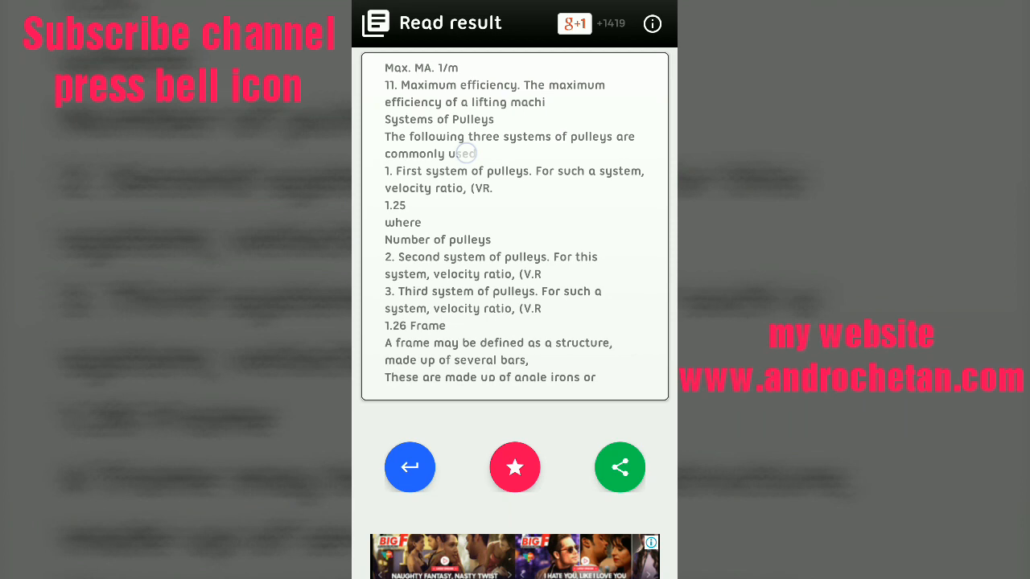
pyautogui.doubleClick(461, 153)
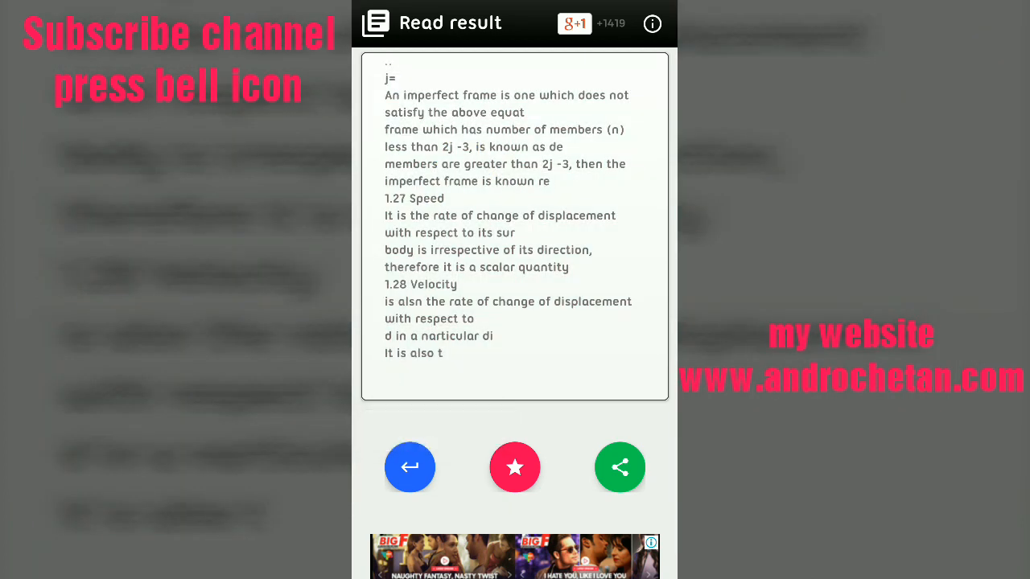
pyautogui.click(409, 467)
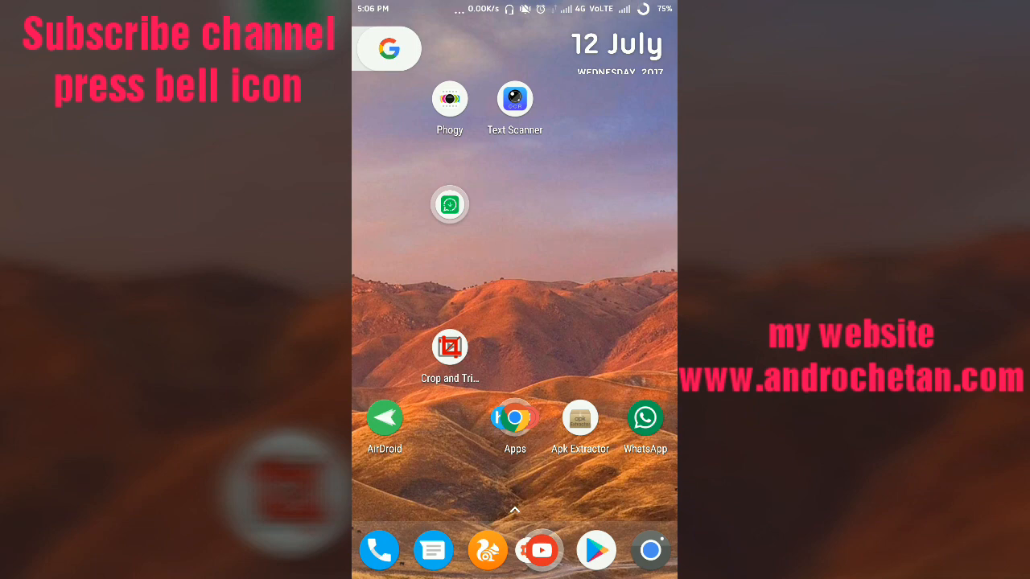
# Launch Word from the app drawer and create a new blank document.
pyautogui.click(515, 509)
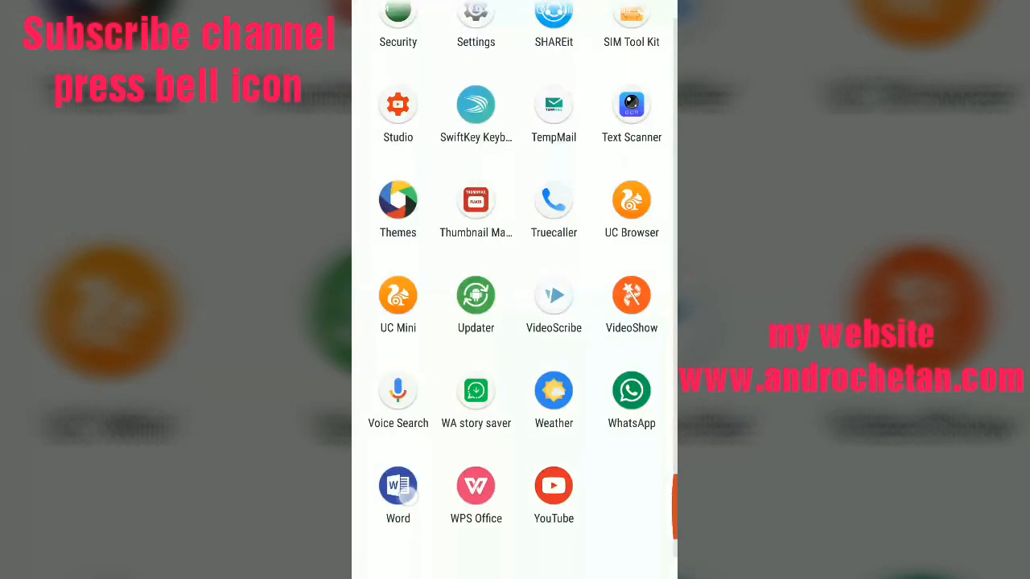
pyautogui.click(398, 486)
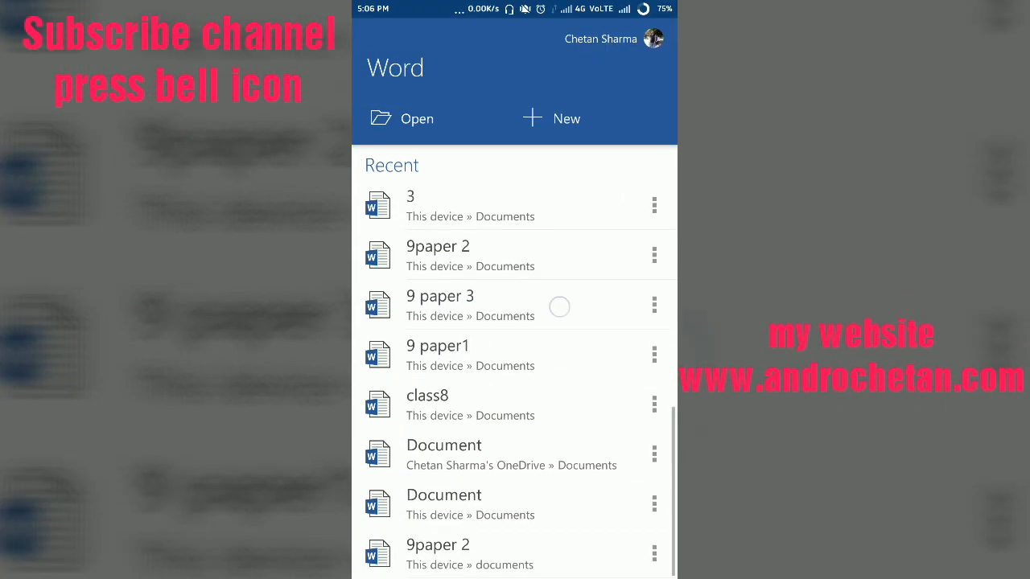
pyautogui.click(551, 118)
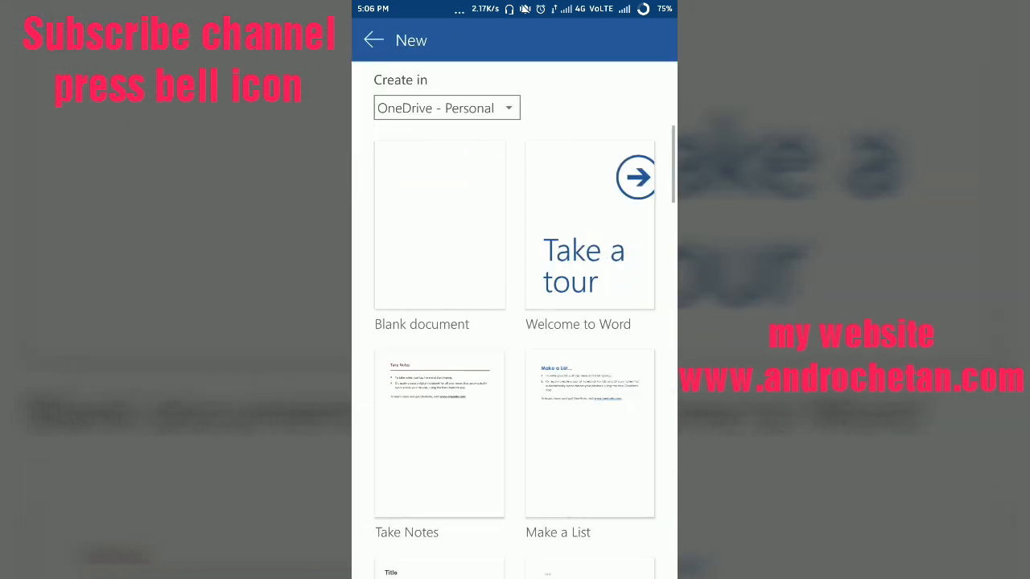
pyautogui.click(439, 223)
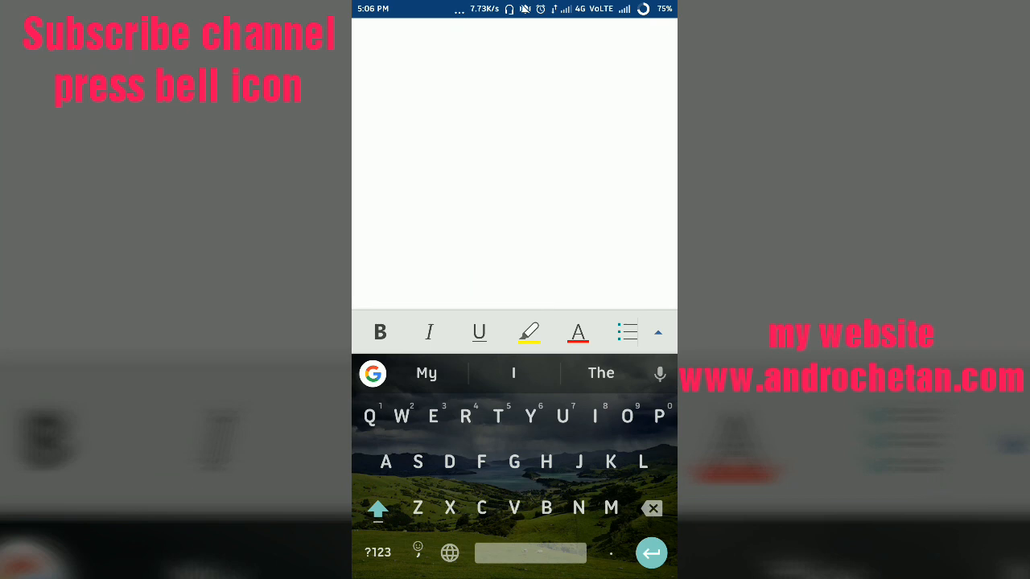
# Paste the copied pulley systems text into the blank document and scroll through it.
pyautogui.click(396, 65)
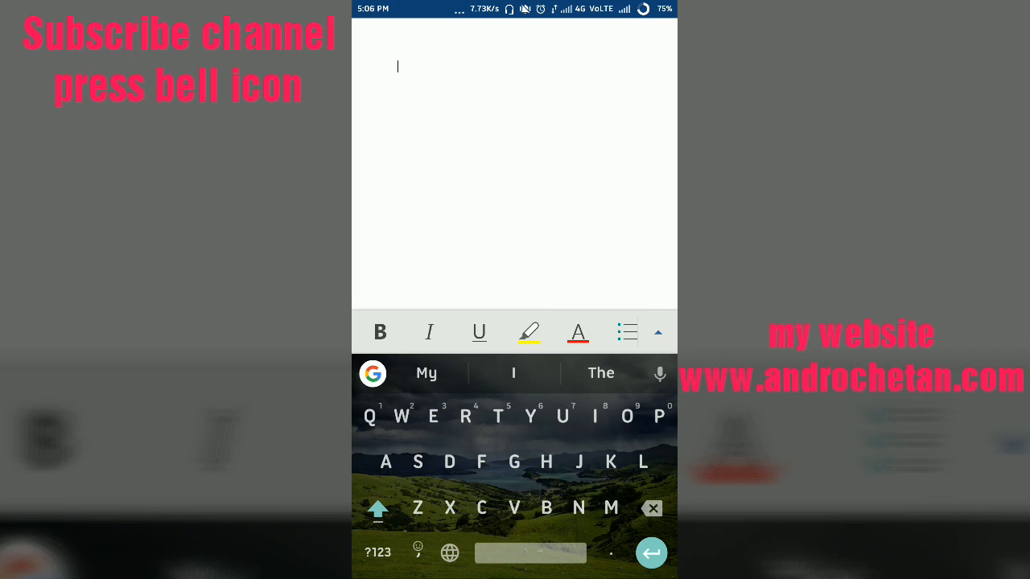
pyautogui.click(396, 66)
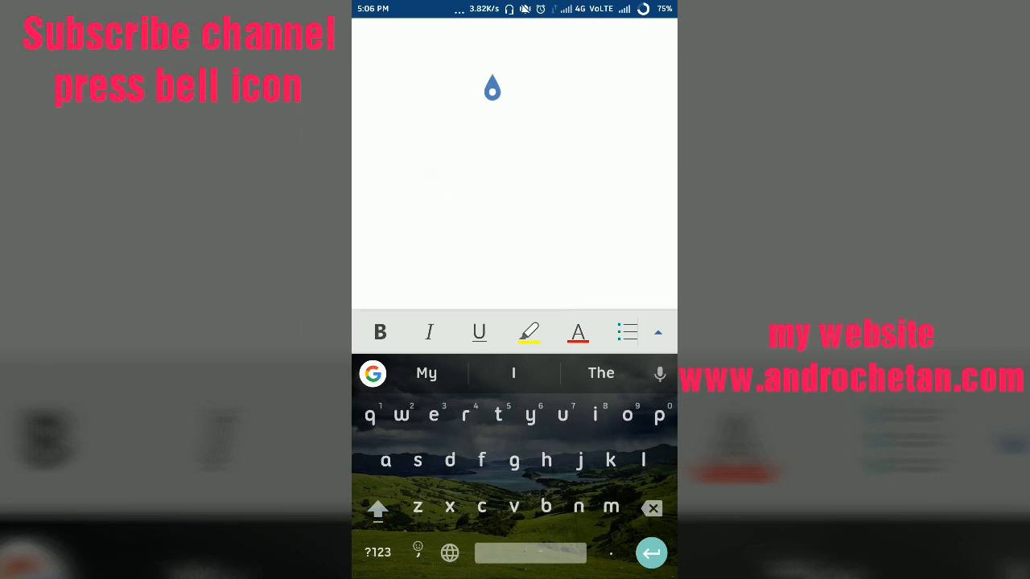
pyautogui.scroll(-3)
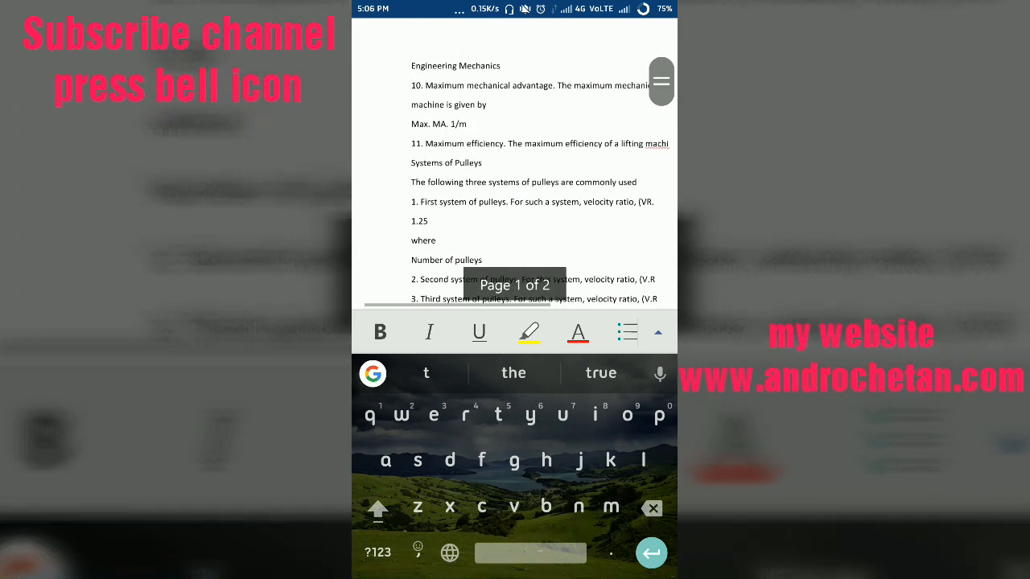
# Type 'ehdhdjdhdh' into the item 11 Maximum efficiency line.
pyautogui.click(542, 153)
pyautogui.write('by hsbwh')
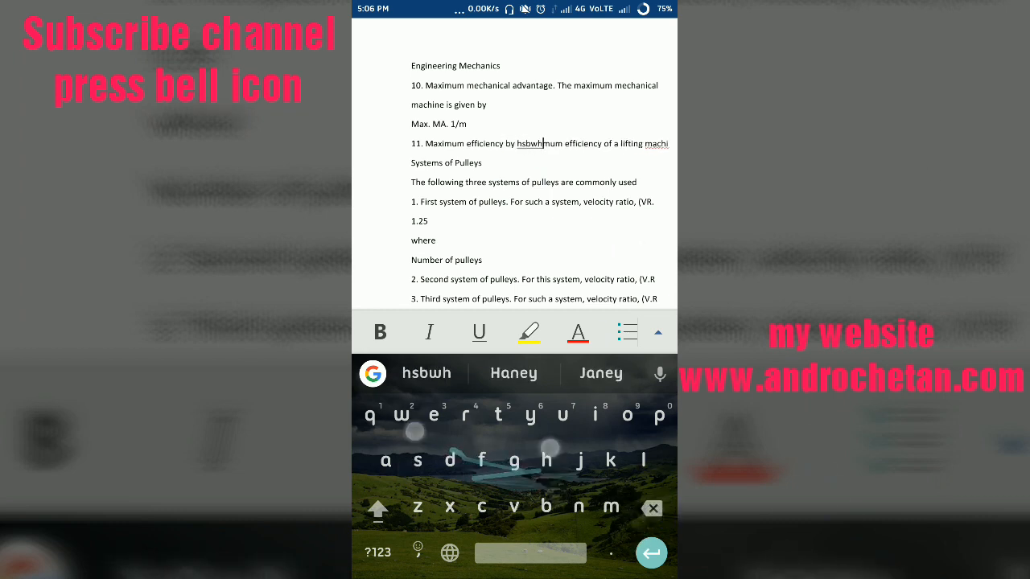
pyautogui.write('ehdhdjdhdh')
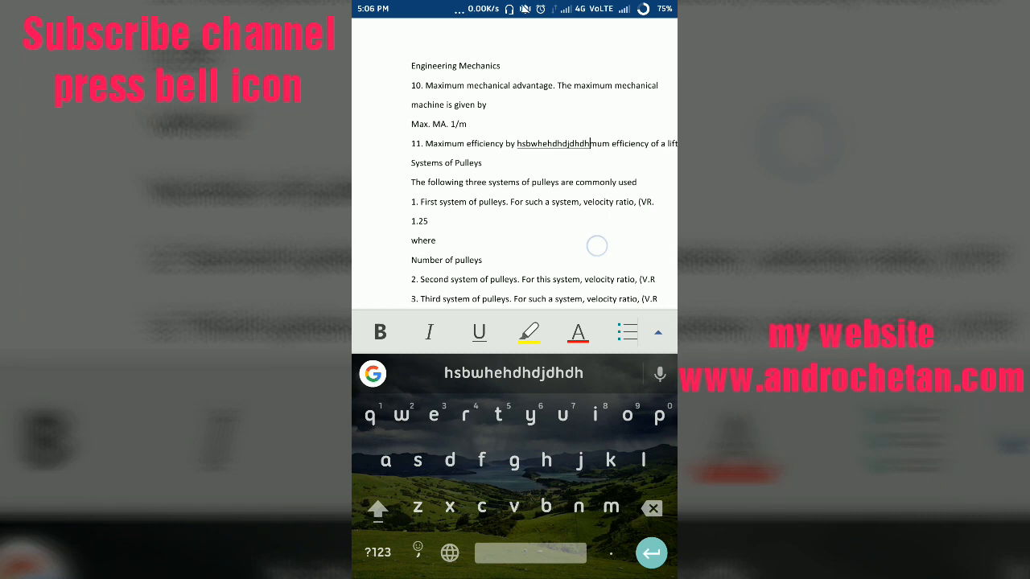